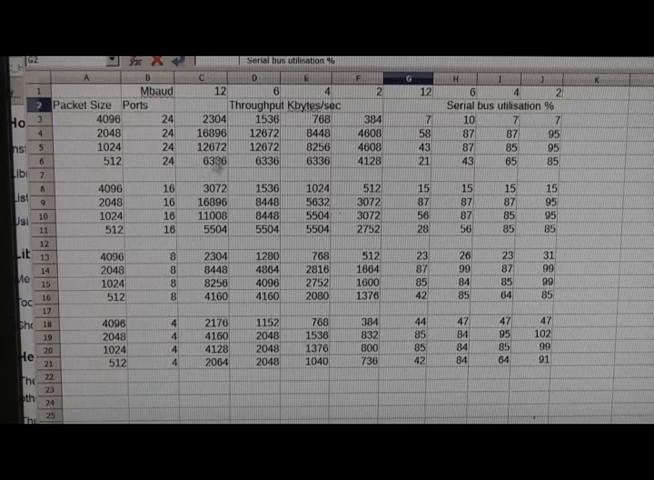
{"action": "mouse_move", "coordinate": [185, 145]}
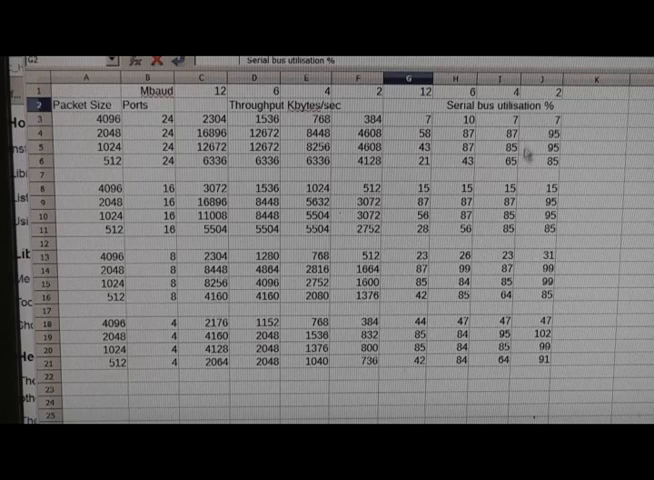
{"action": "mouse_move", "coordinate": [415, 124]}
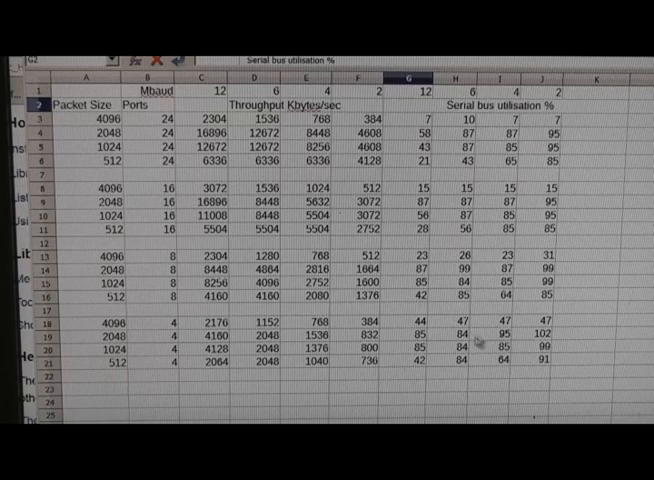
{"action": "mouse_move", "coordinate": [130, 135]}
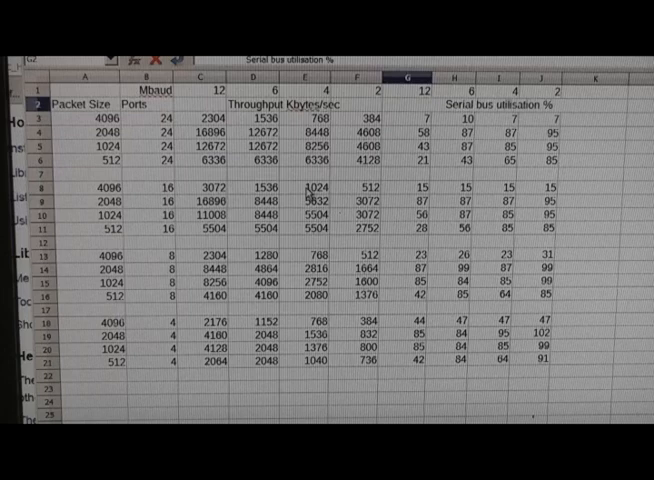
{"action": "mouse_move", "coordinate": [389, 255]}
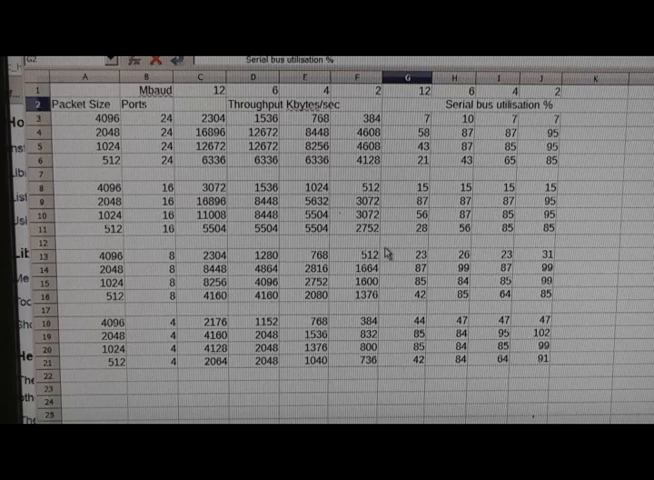